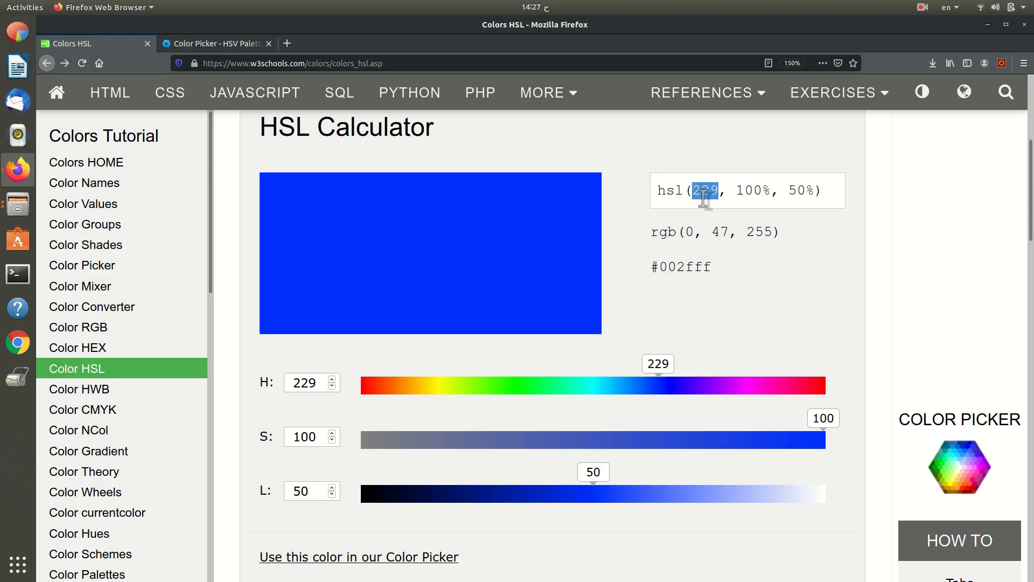
Check the HSV picker, then select the hsl value, blue channel 255 and saturation figure.
{"action": "left_click", "coordinate": [213, 43]}
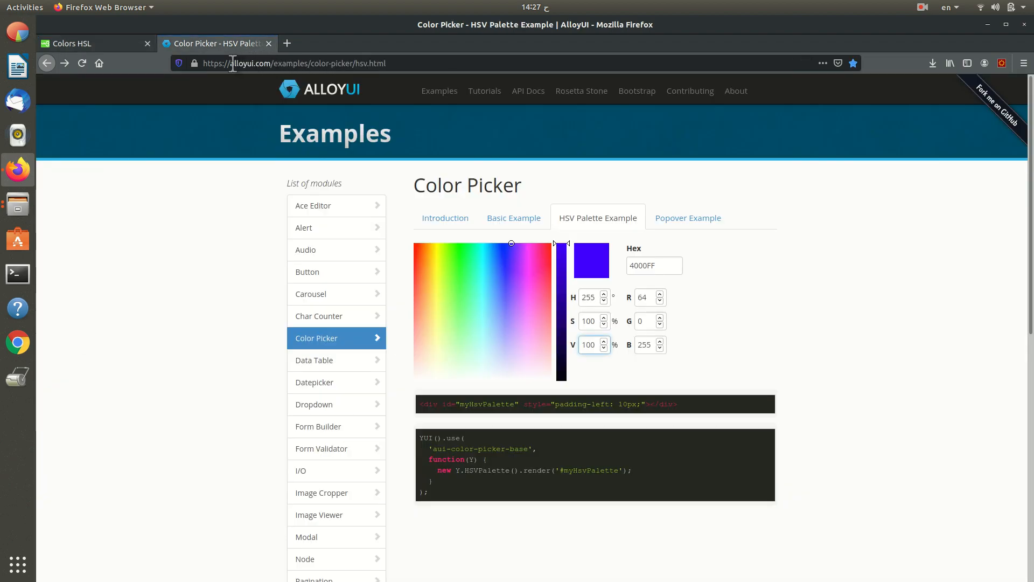
{"action": "left_click", "coordinate": [72, 43]}
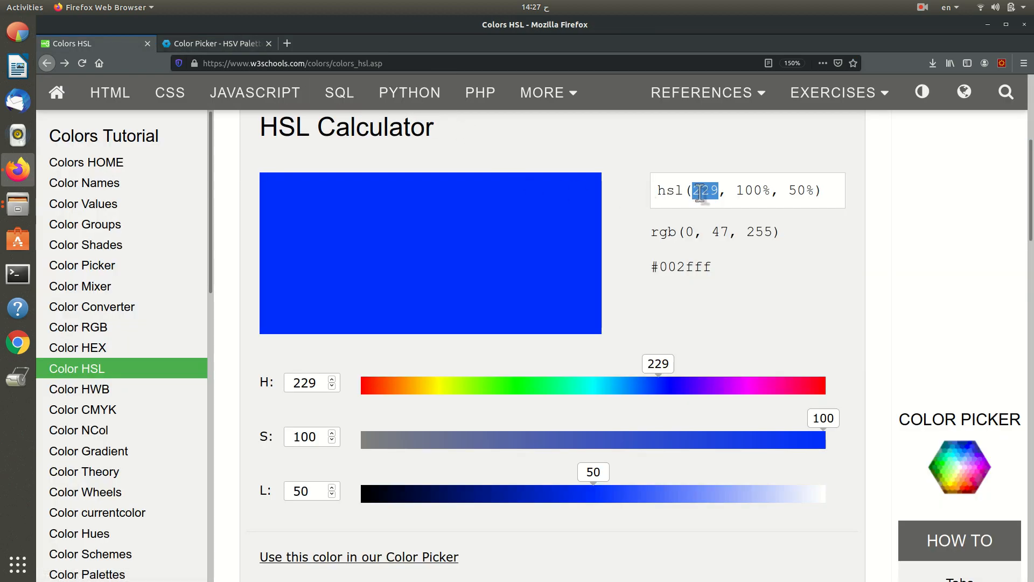
{"action": "triple_click", "coordinate": [700, 190]}
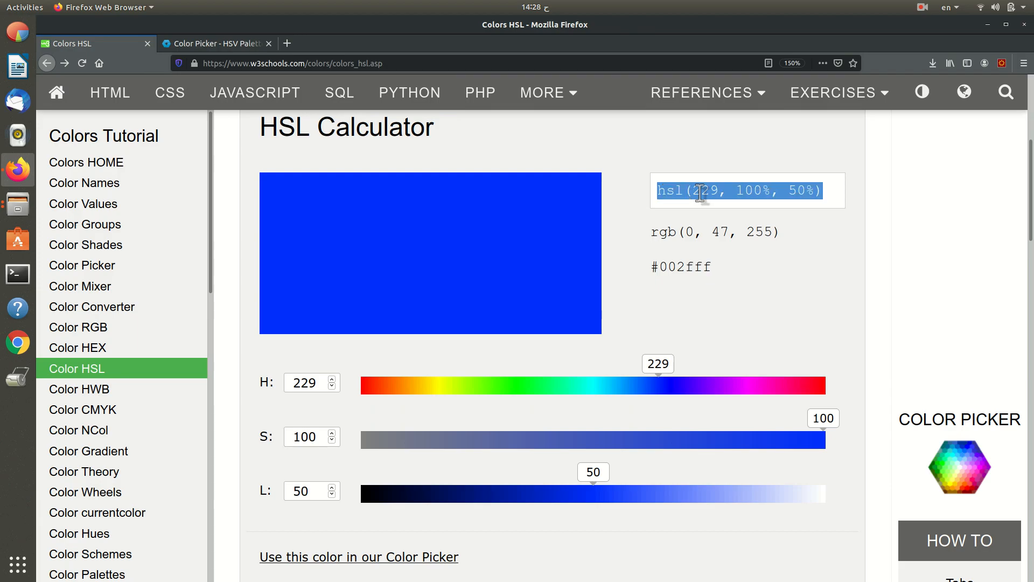
{"action": "left_click", "coordinate": [747, 190]}
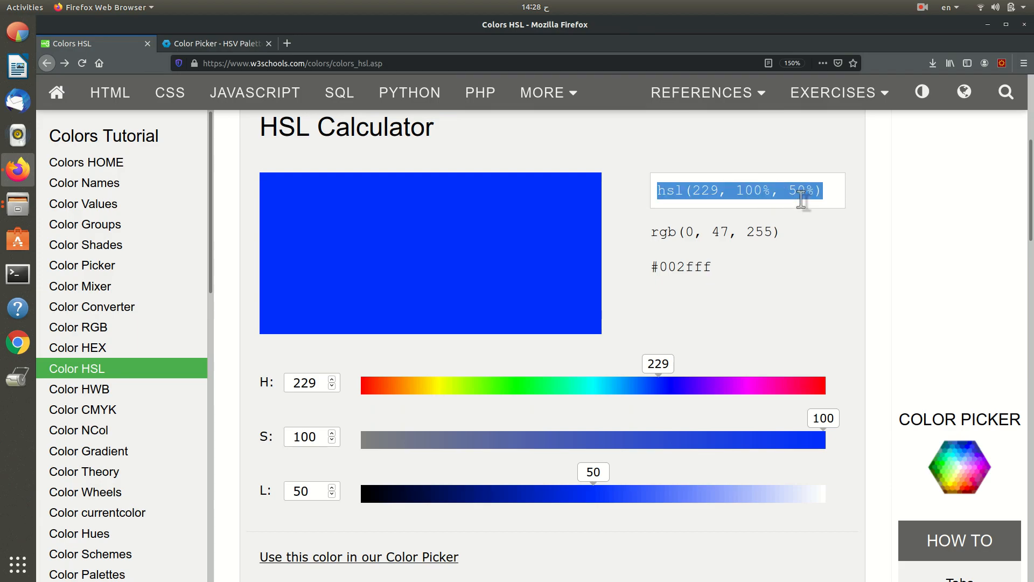
{"action": "mouse_move", "coordinate": [698, 235]}
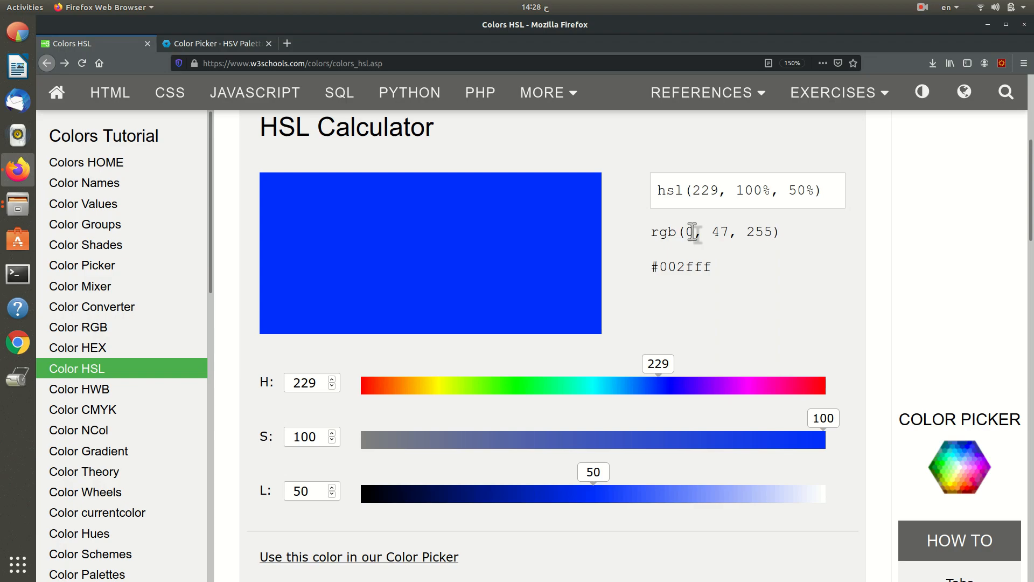
{"action": "mouse_move", "coordinate": [723, 233]}
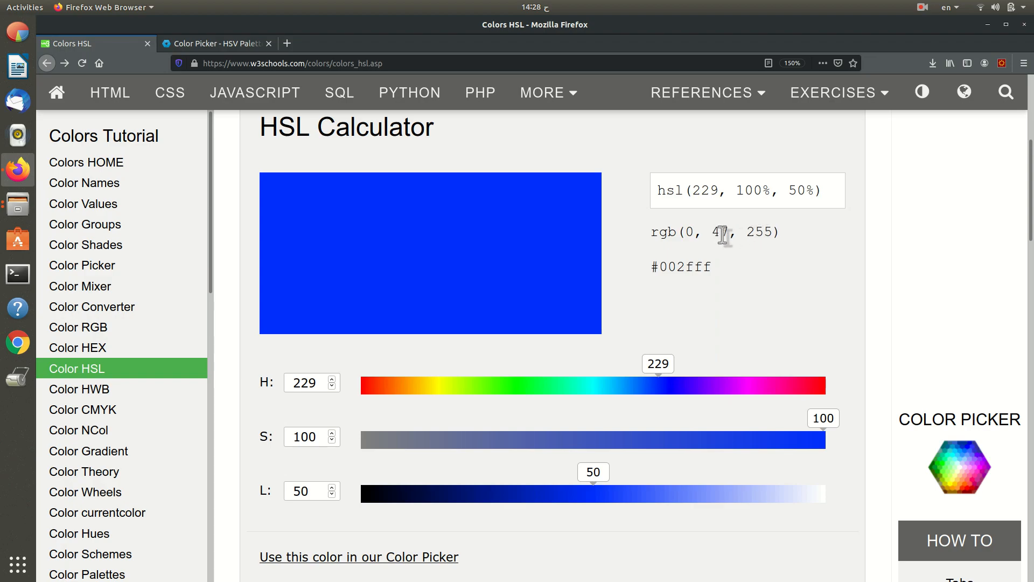
{"action": "mouse_move", "coordinate": [761, 235]}
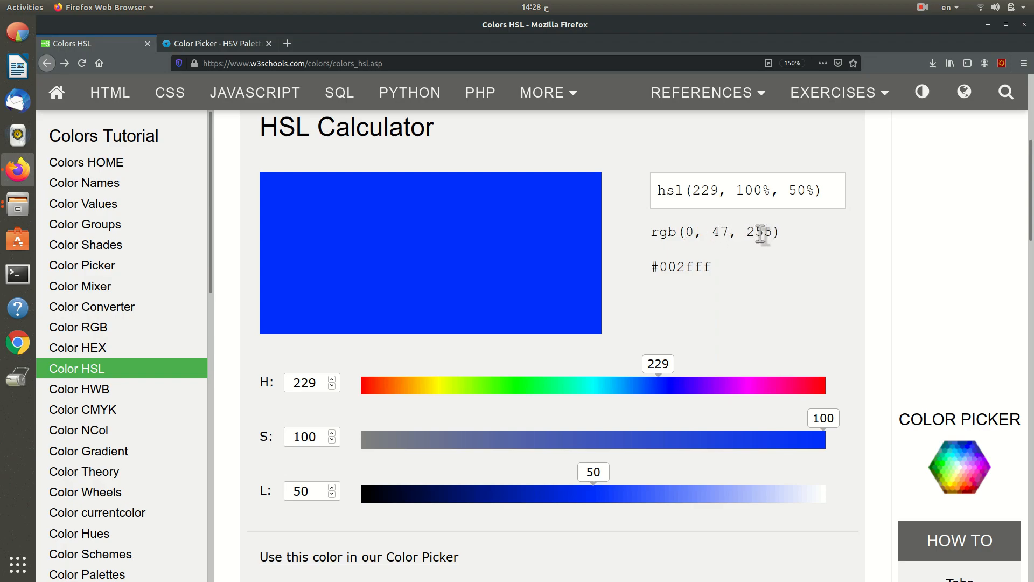
{"action": "double_click", "coordinate": [758, 232]}
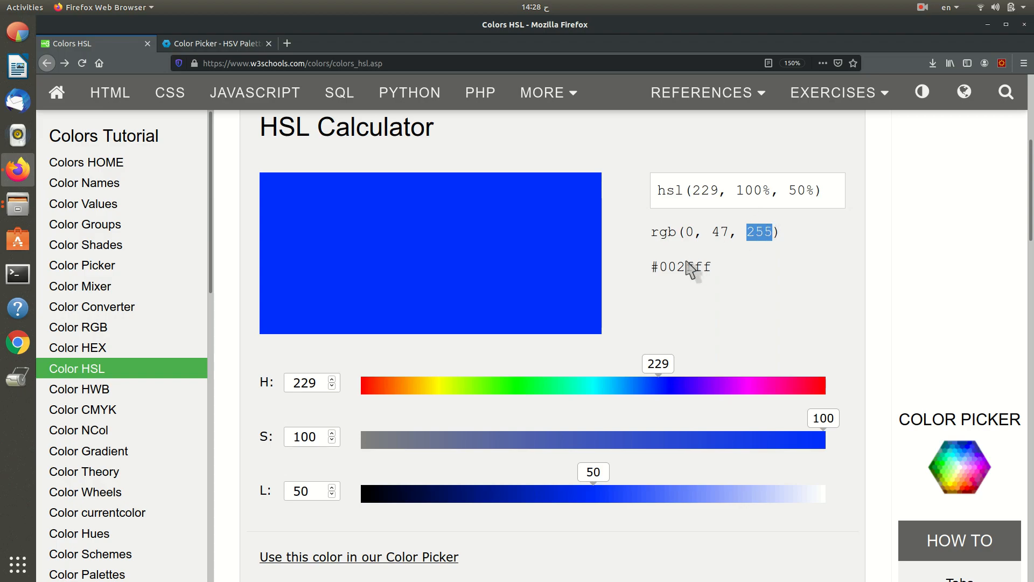
{"action": "mouse_move", "coordinate": [709, 187]}
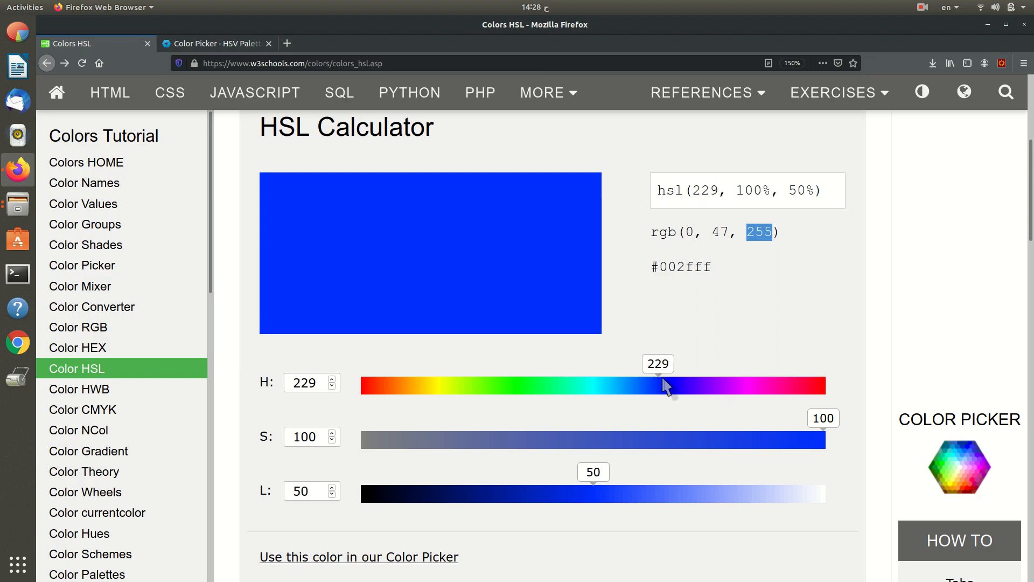
{"action": "mouse_move", "coordinate": [749, 403]}
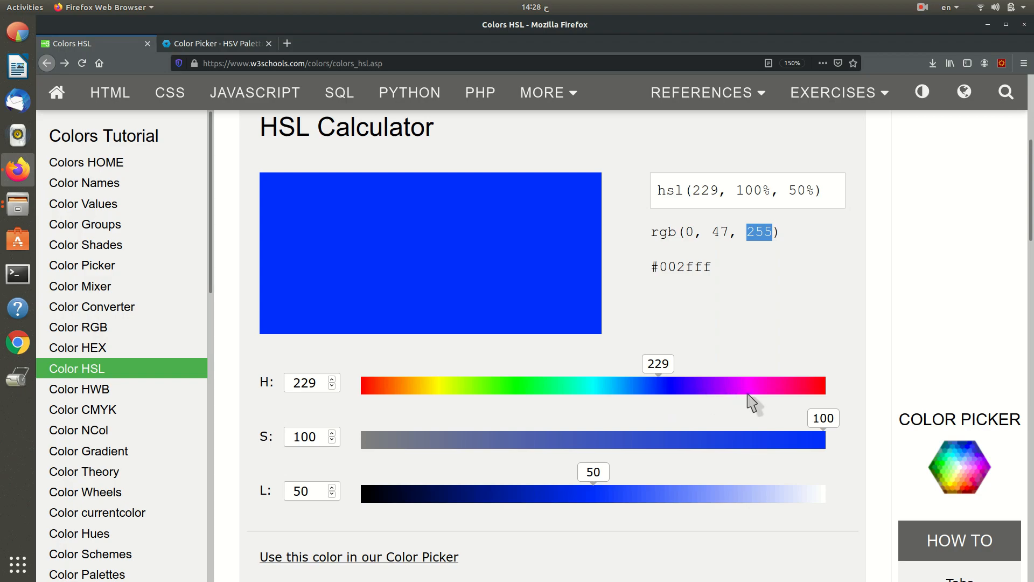
{"action": "mouse_move", "coordinate": [708, 404]}
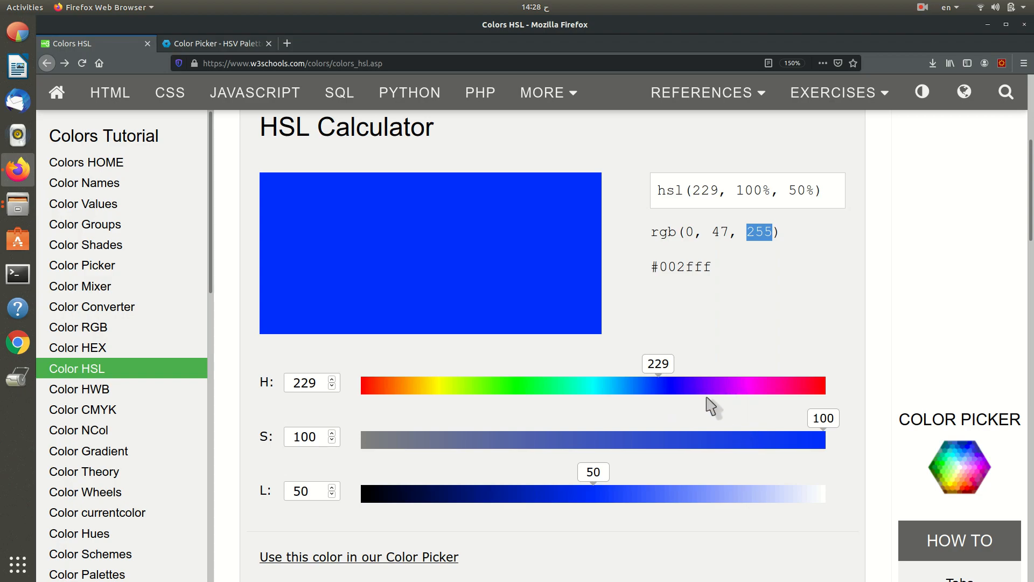
{"action": "mouse_move", "coordinate": [594, 388]}
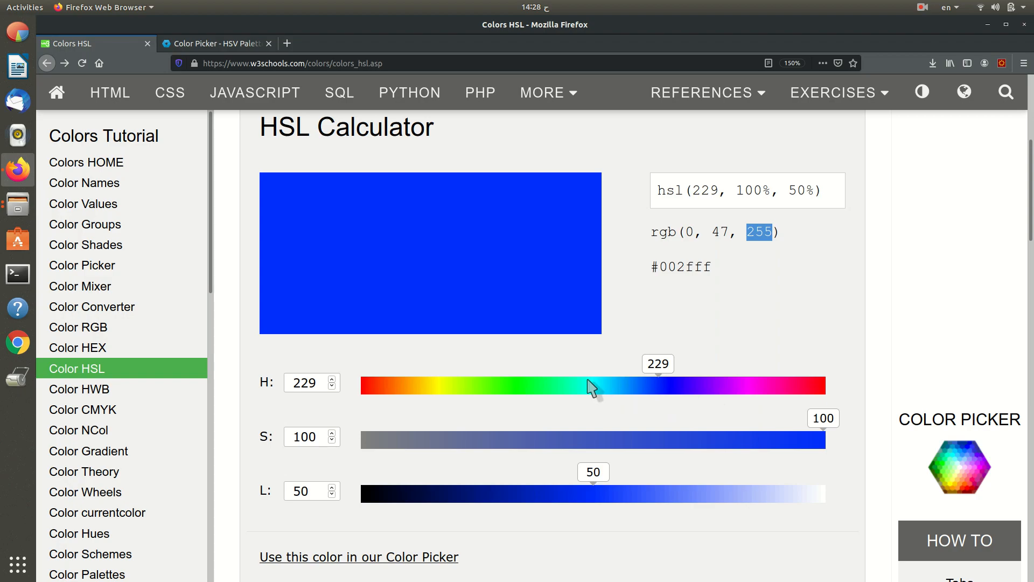
{"action": "mouse_move", "coordinate": [815, 449]}
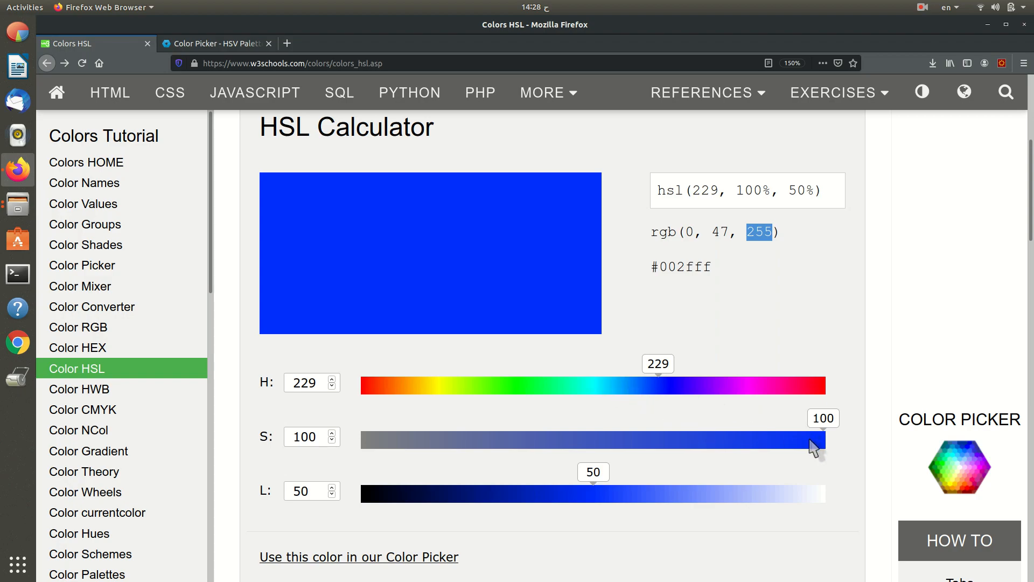
{"action": "mouse_move", "coordinate": [811, 436]}
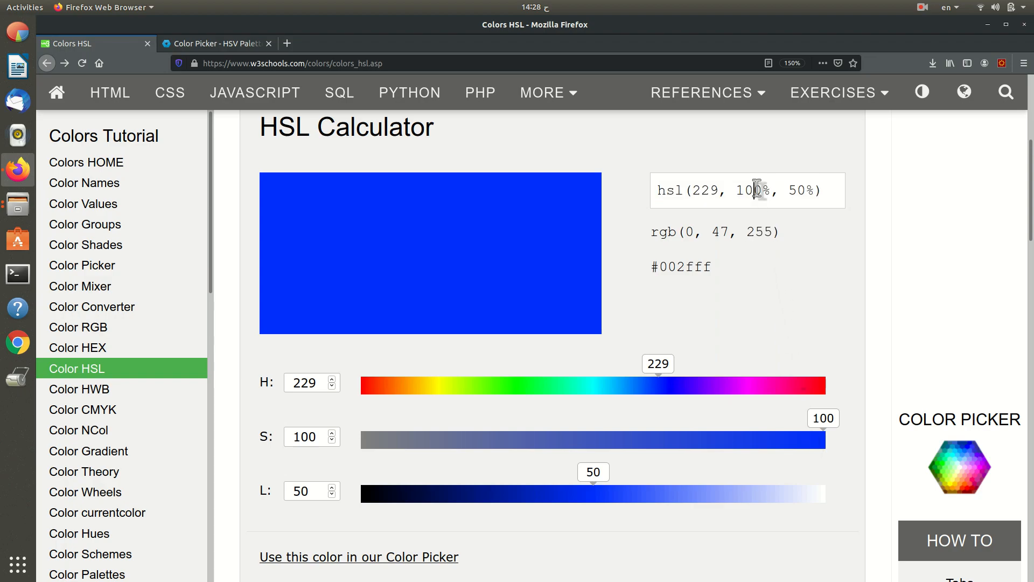
{"action": "double_click", "coordinate": [747, 190]}
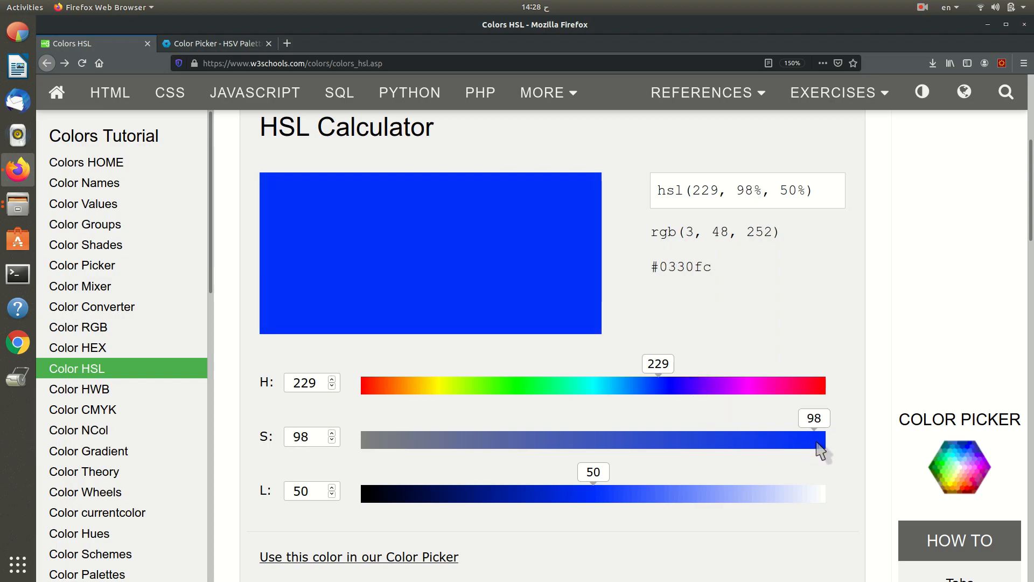
{"action": "left_click_drag", "start_coordinate": [818, 440], "coordinate": [826, 440]}
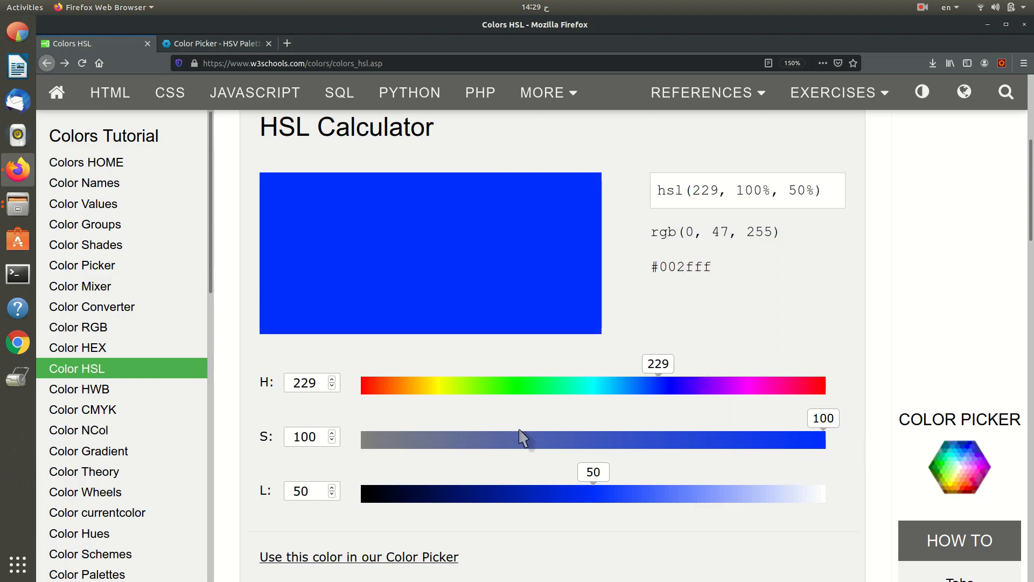
{"action": "mouse_move", "coordinate": [370, 456]}
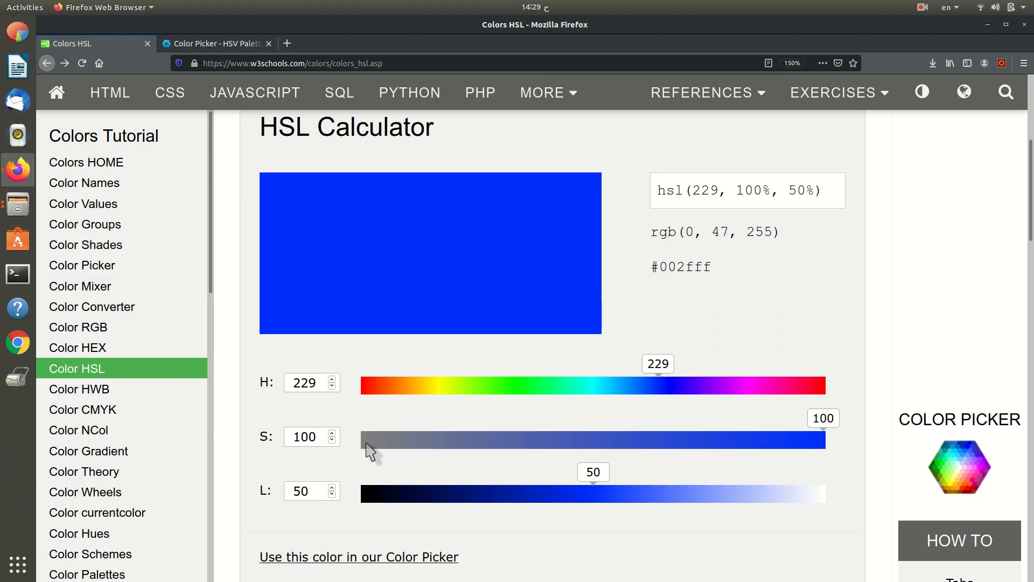
{"action": "left_click_drag", "start_coordinate": [823, 440], "coordinate": [365, 440]}
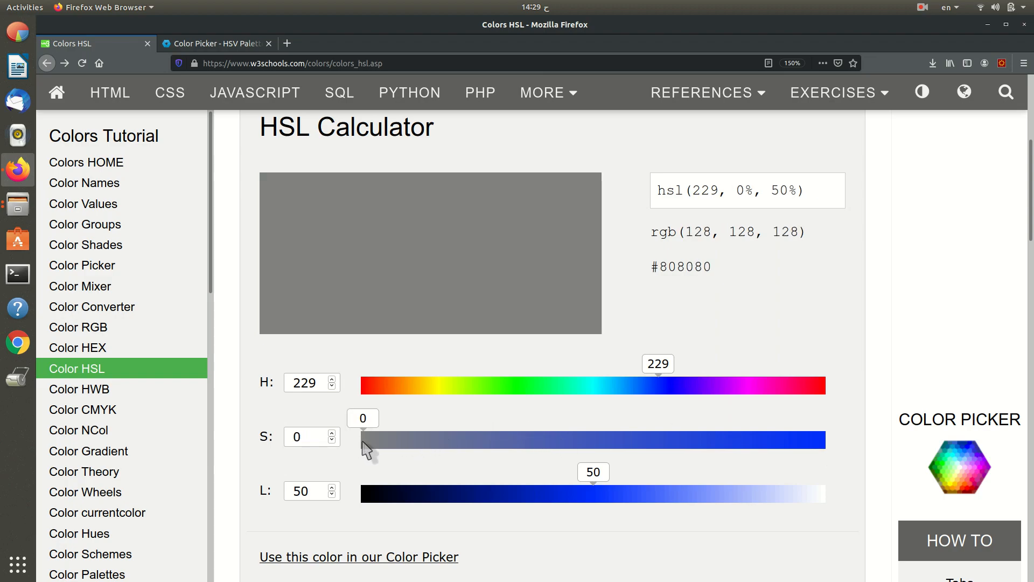
{"action": "left_click_drag", "start_coordinate": [373, 440], "coordinate": [822, 440]}
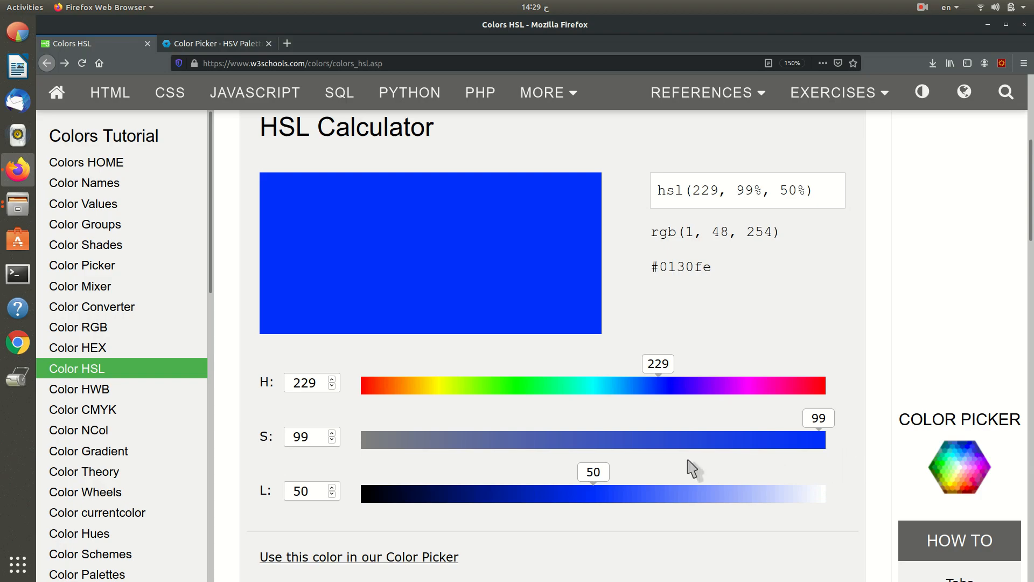
{"action": "mouse_move", "coordinate": [779, 499]}
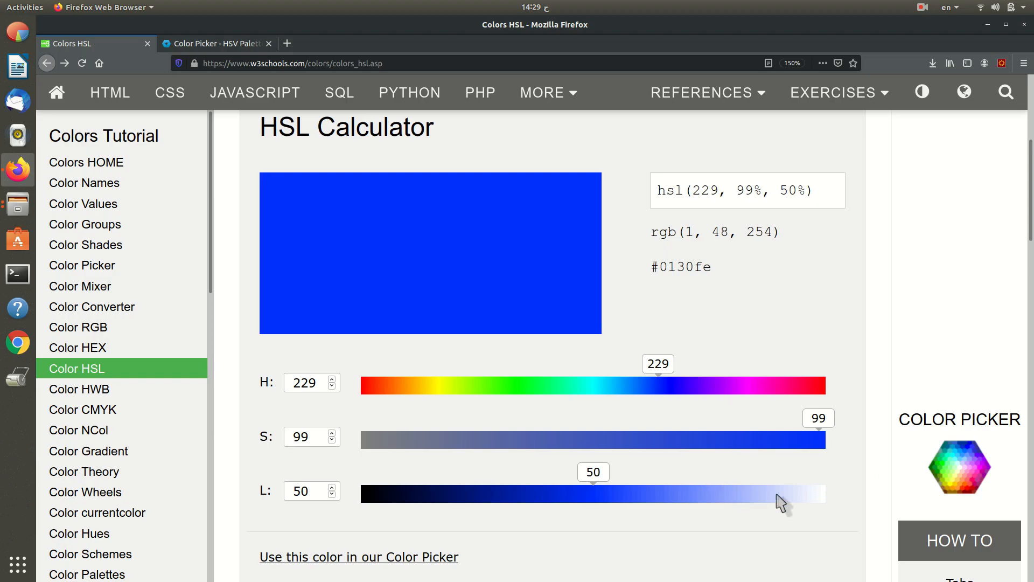
{"action": "mouse_move", "coordinate": [467, 512]}
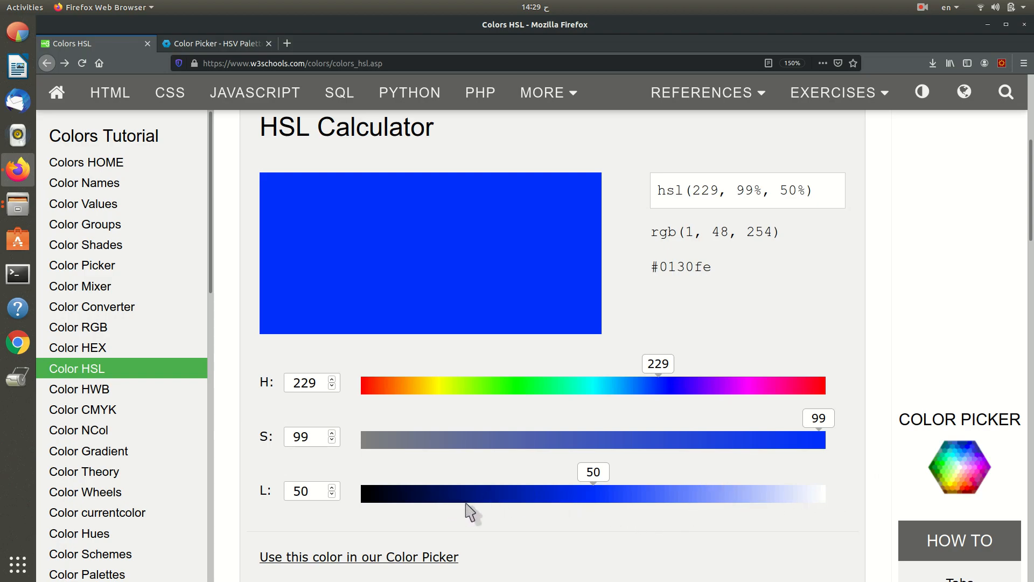
{"action": "mouse_move", "coordinate": [772, 504]}
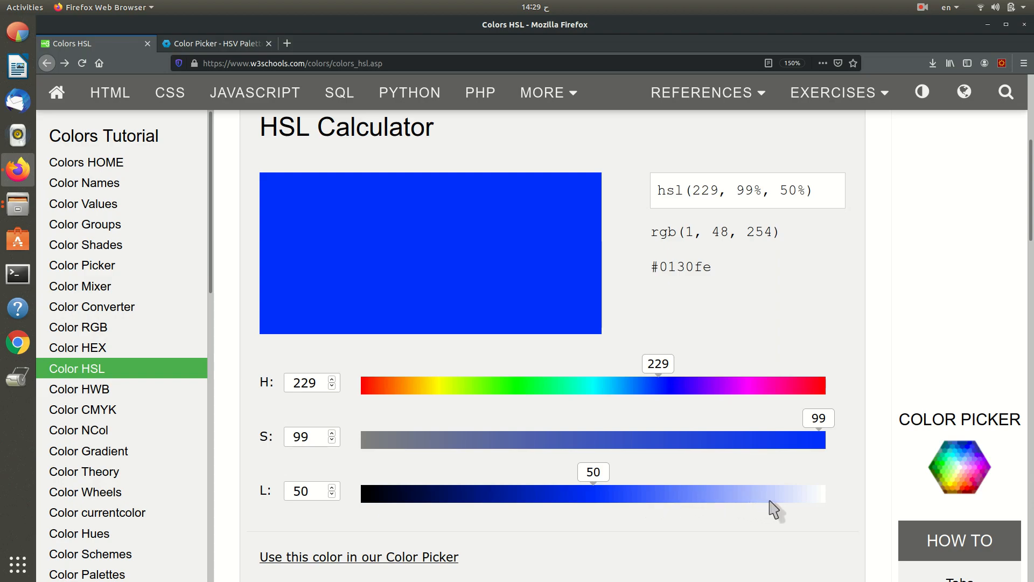
{"action": "mouse_move", "coordinate": [643, 507]}
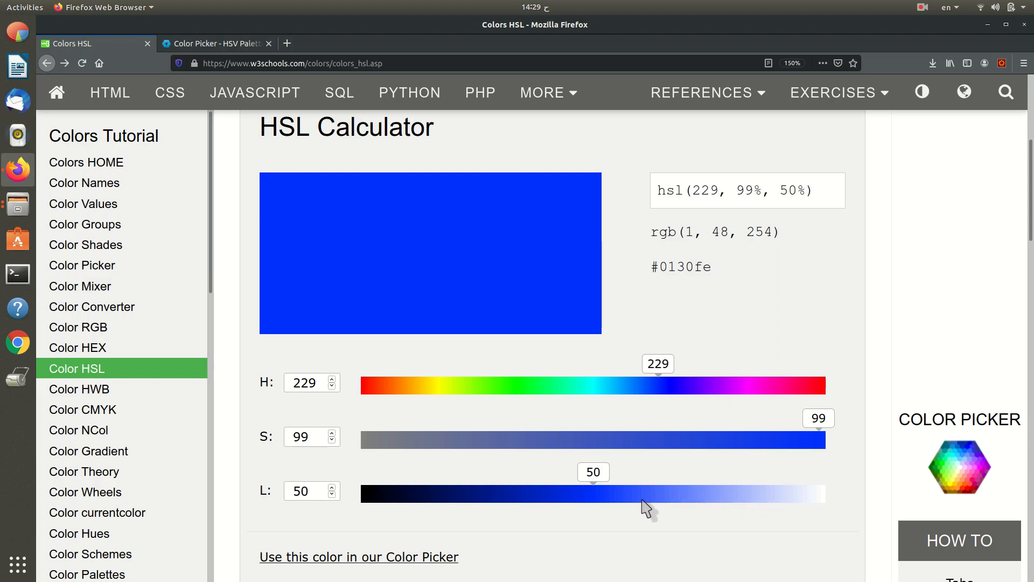
{"action": "mouse_move", "coordinate": [757, 494]}
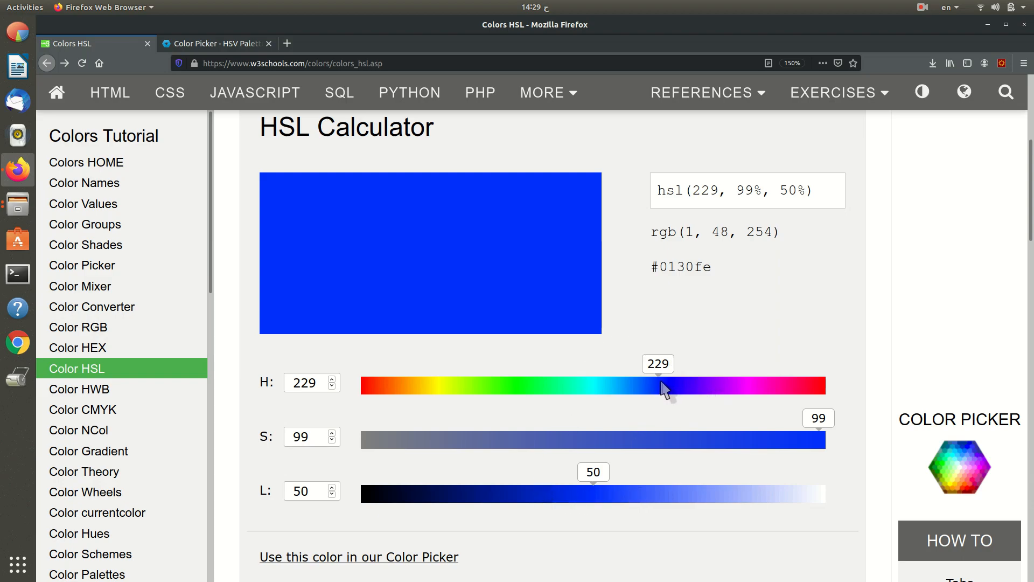
{"action": "mouse_move", "coordinate": [432, 503]}
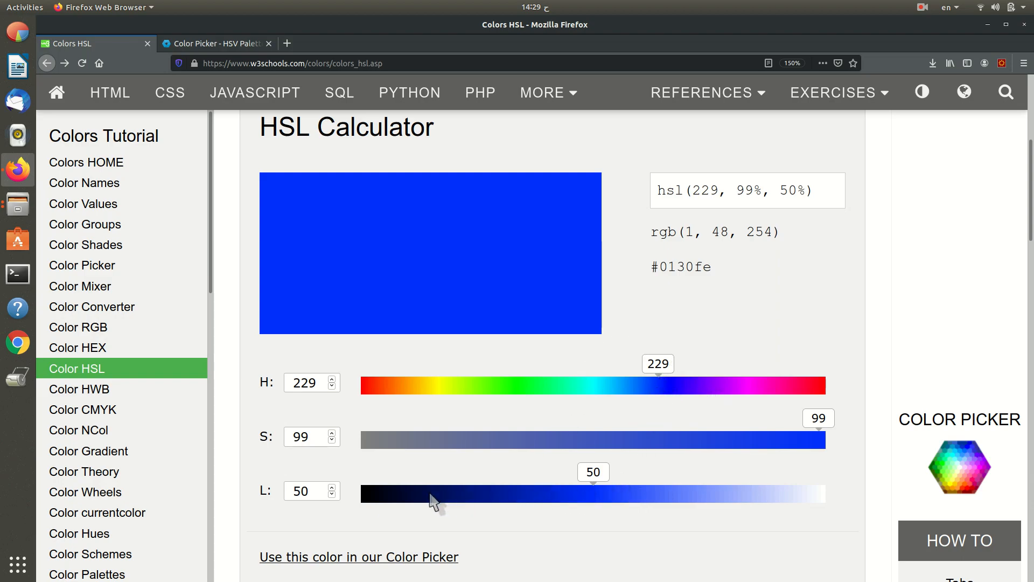
{"action": "mouse_move", "coordinate": [776, 499]}
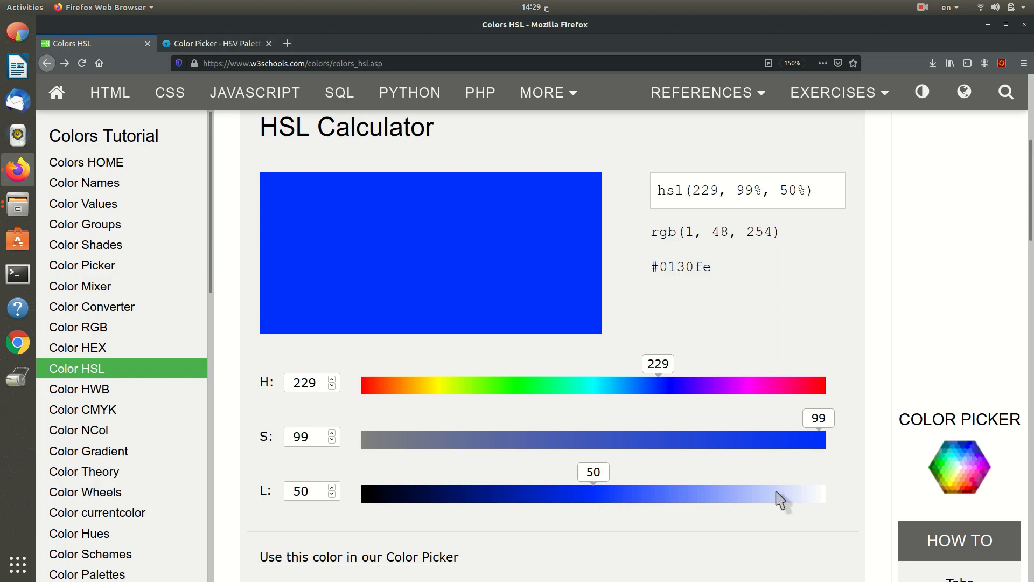
{"action": "mouse_move", "coordinate": [769, 508]}
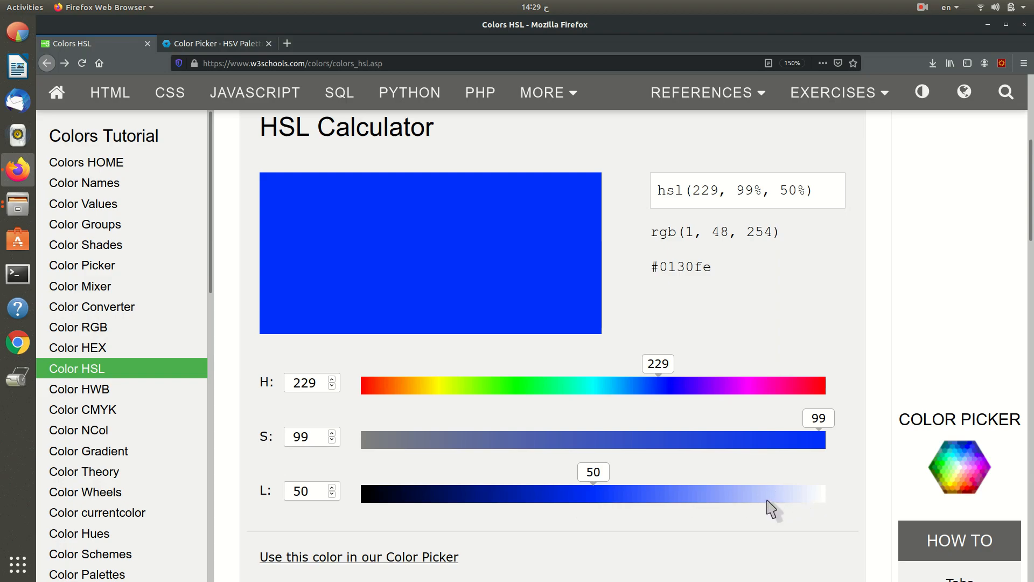
{"action": "mouse_move", "coordinate": [580, 424]}
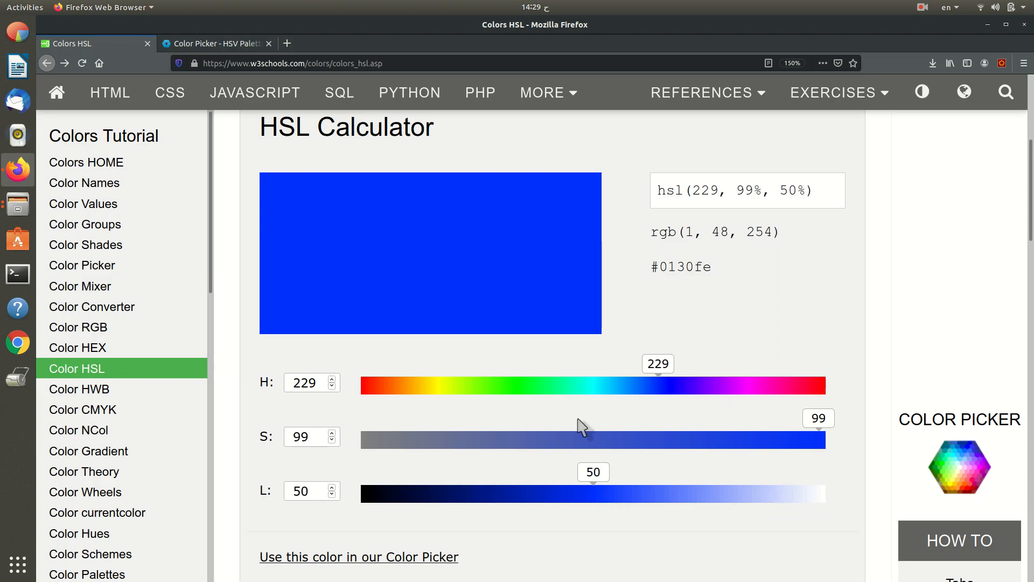
Set the AlloyUI V field to 0 (black), restore 100 for 4000FF, and return to the HSL page.
{"action": "left_click", "coordinate": [215, 43]}
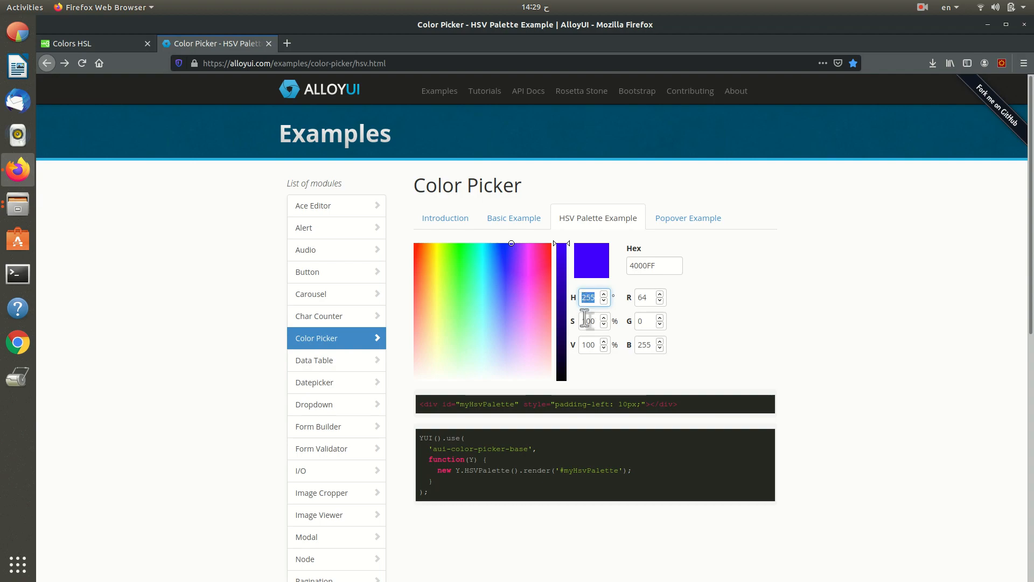
{"action": "left_click", "coordinate": [590, 321]}
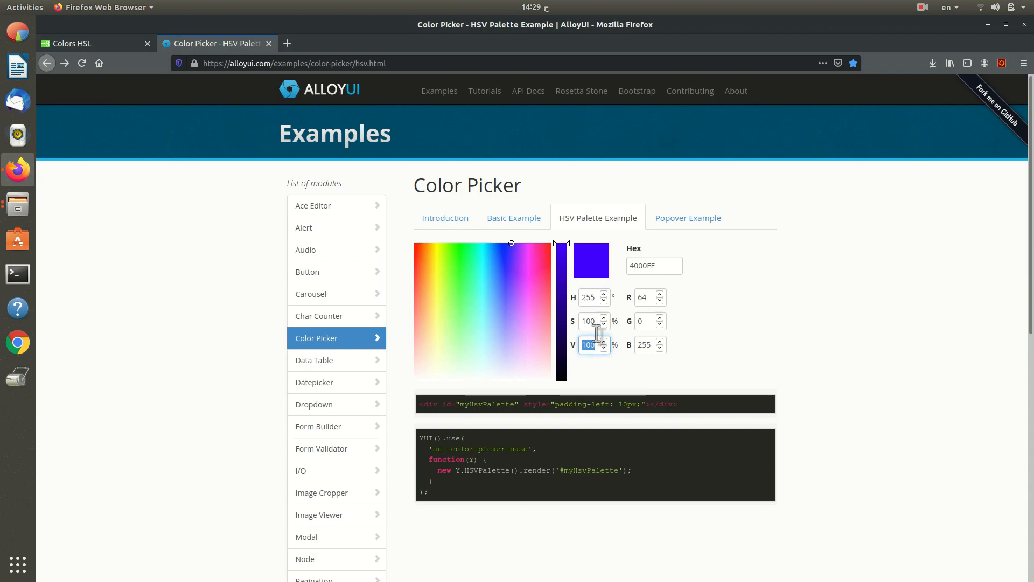
{"action": "mouse_move", "coordinate": [564, 266]}
{"action": "type", "text": "0"}
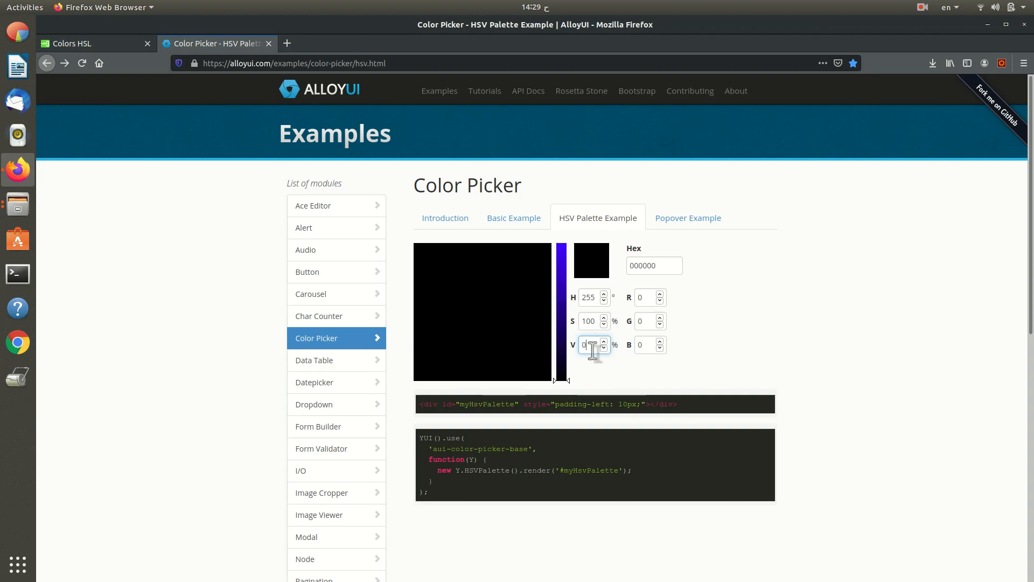
{"action": "double_click", "coordinate": [590, 344]}
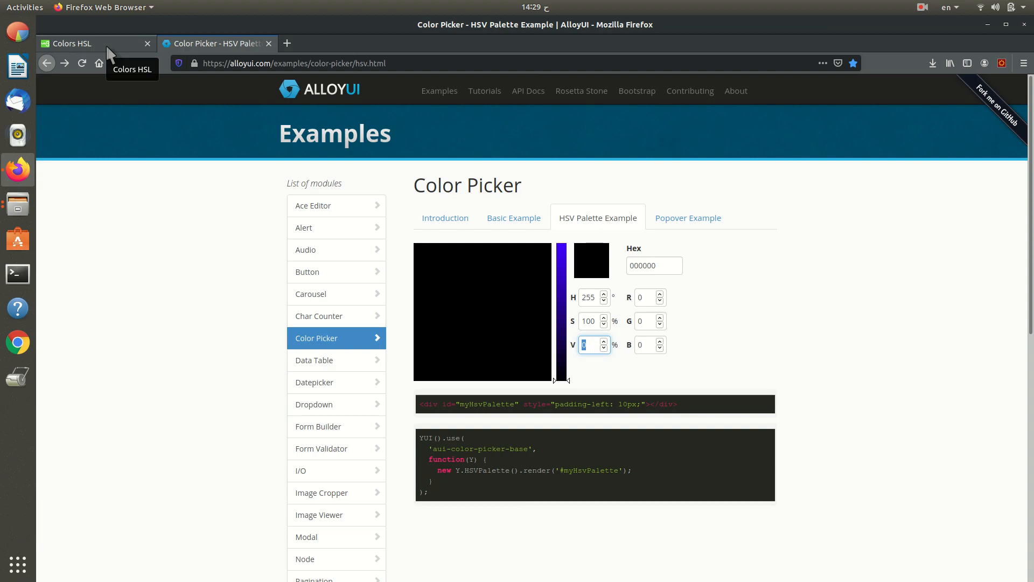
{"action": "mouse_move", "coordinate": [555, 259]}
{"action": "type", "text": "100"}
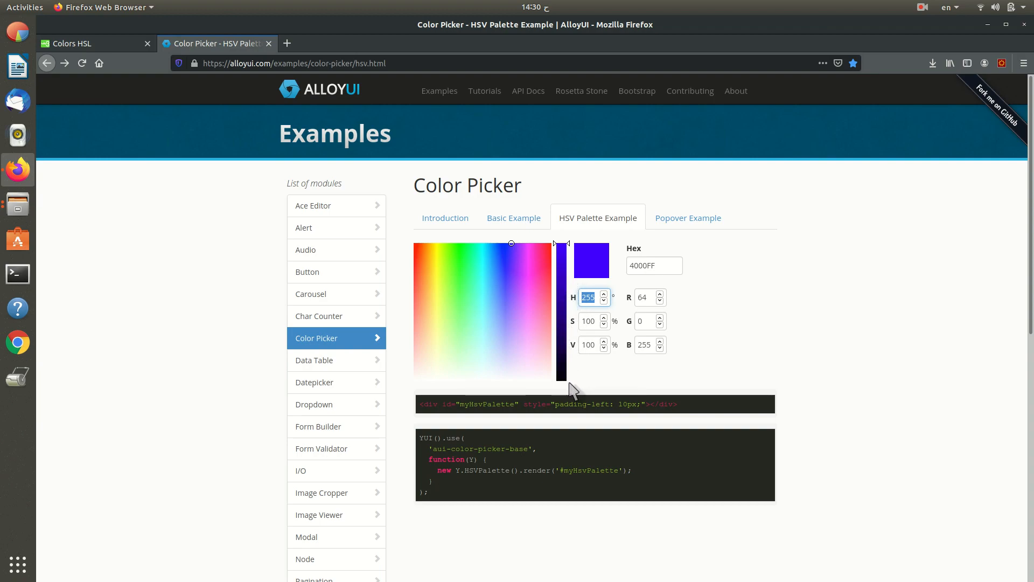
{"action": "left_click", "coordinate": [72, 43]}
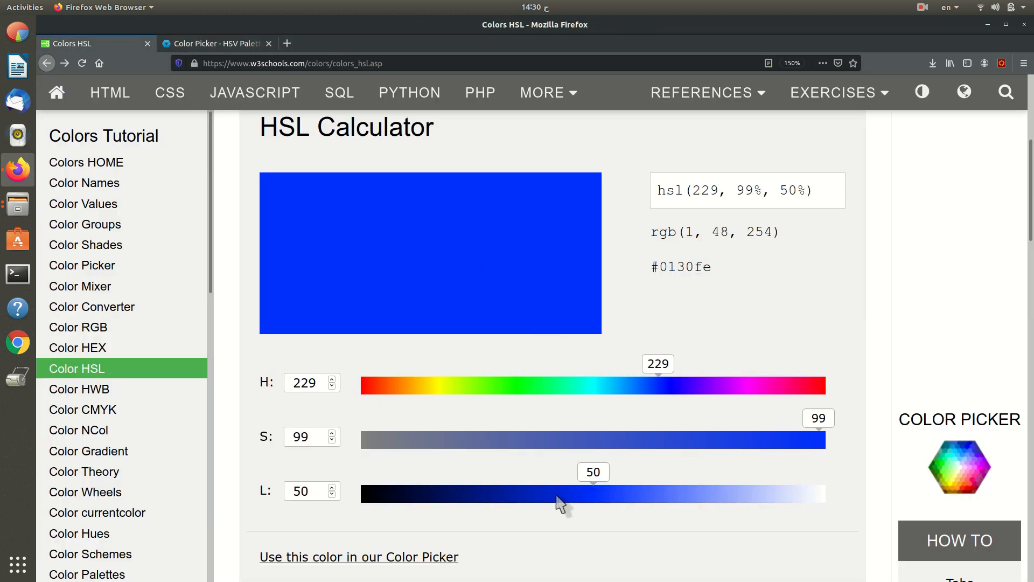
{"action": "mouse_move", "coordinate": [425, 500]}
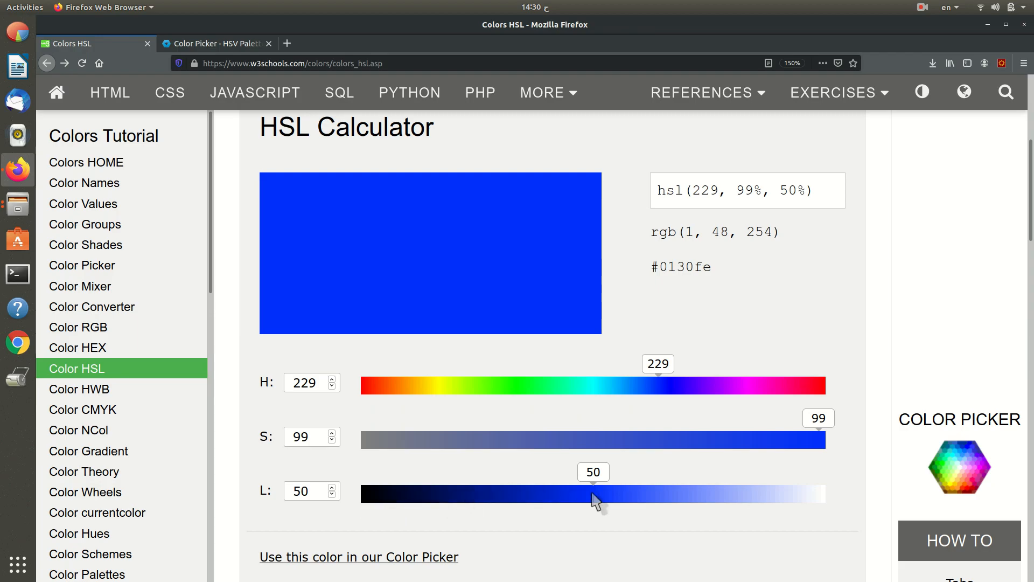
{"action": "mouse_move", "coordinate": [691, 493]}
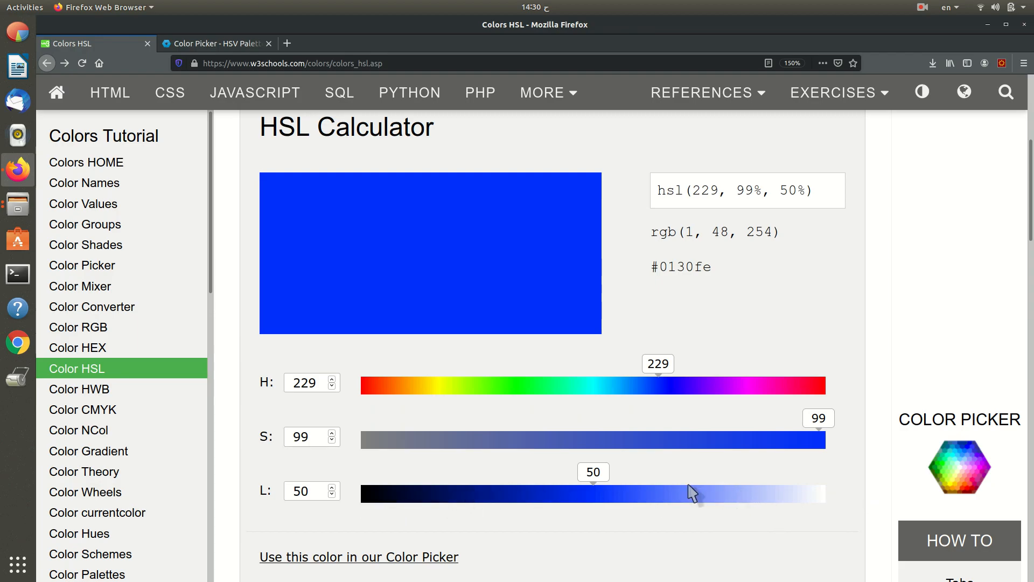
{"action": "mouse_move", "coordinate": [644, 510]}
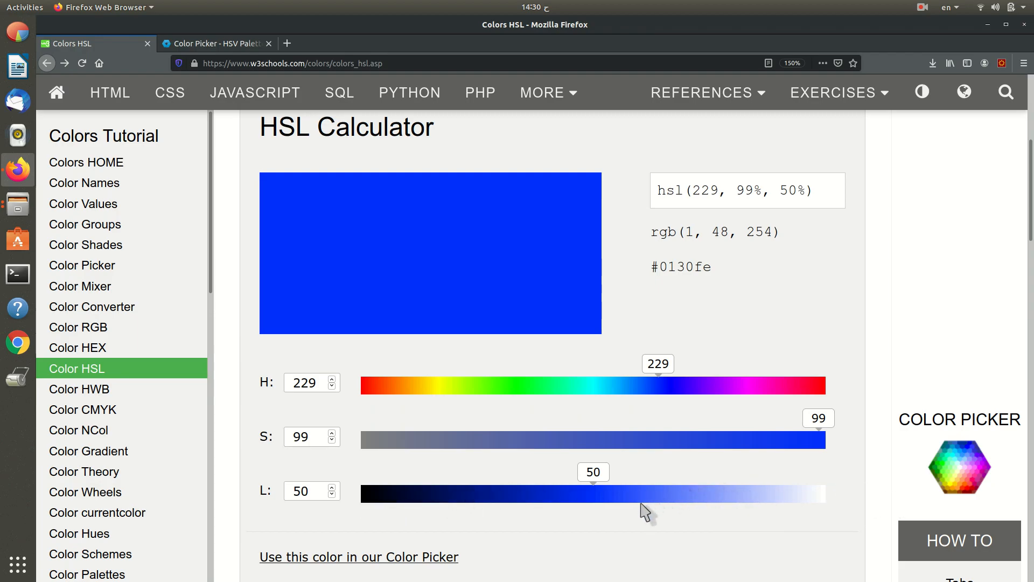
{"action": "mouse_move", "coordinate": [693, 484]}
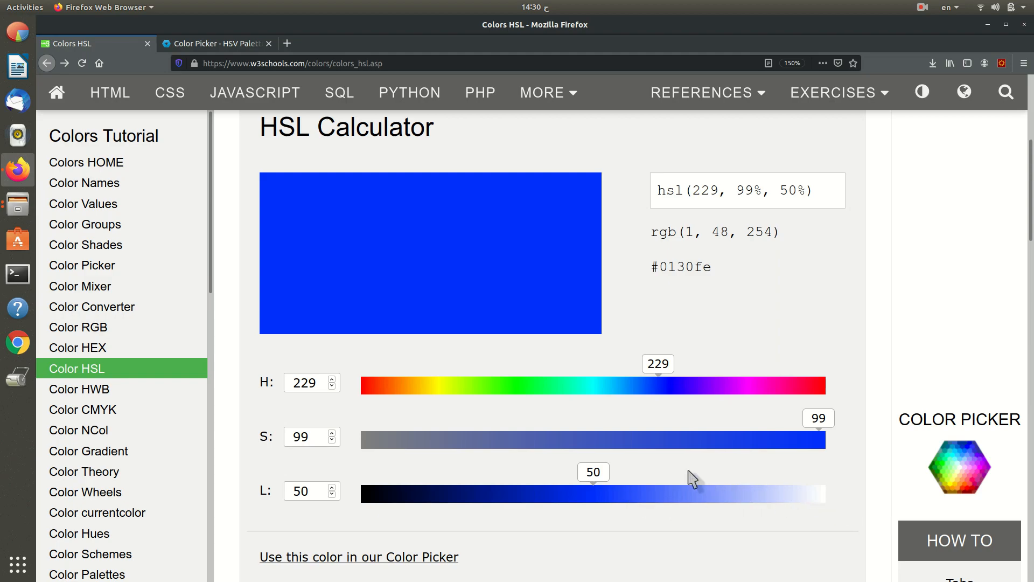
Switch back to the AlloyUI HSV color picker page.
{"action": "left_click", "coordinate": [214, 43]}
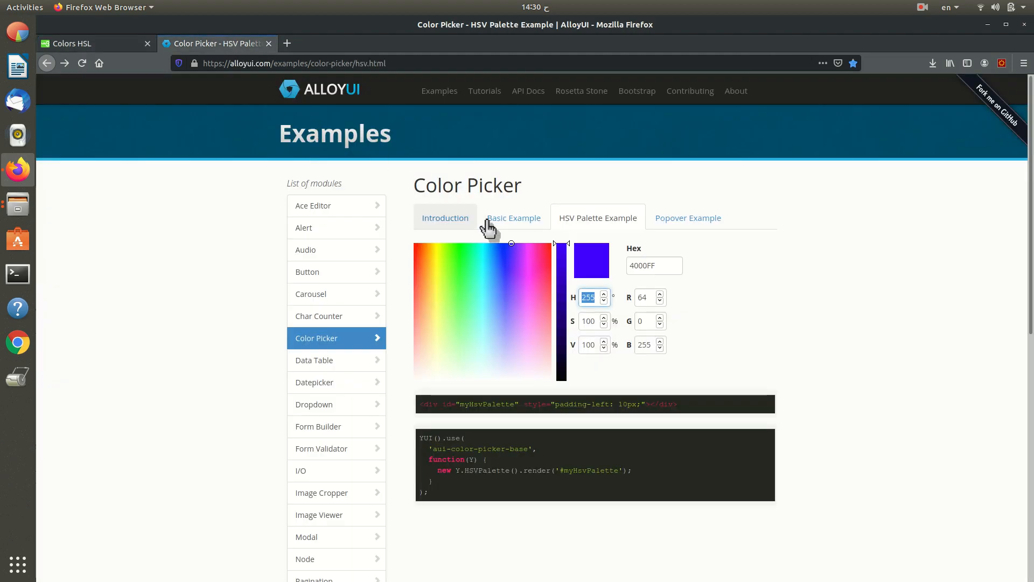
Return to the W3Schools HSL Calculator, still at hsl(229, 99%, 50%).
{"action": "left_click", "coordinate": [73, 43]}
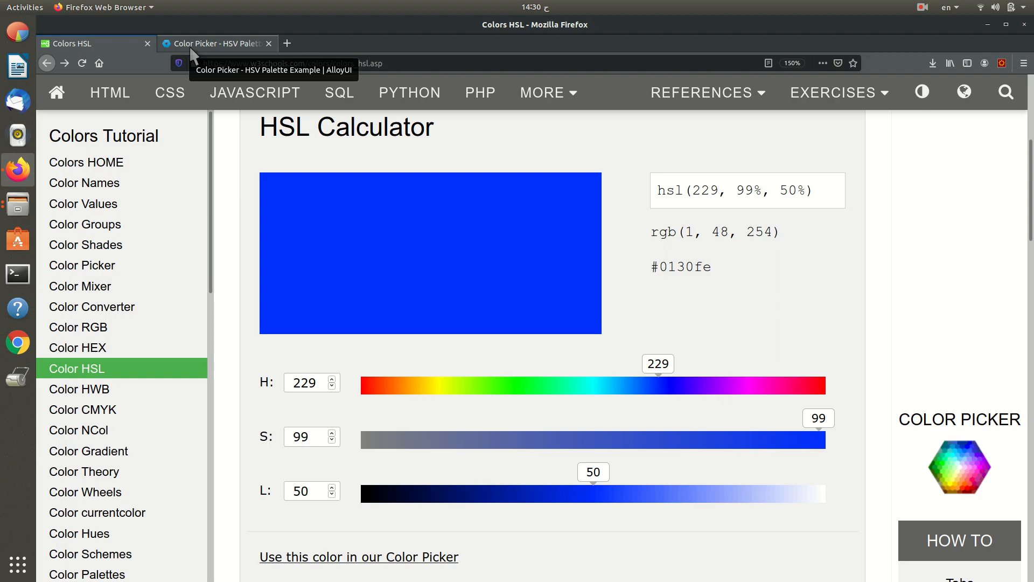
{"action": "mouse_move", "coordinate": [300, 26]}
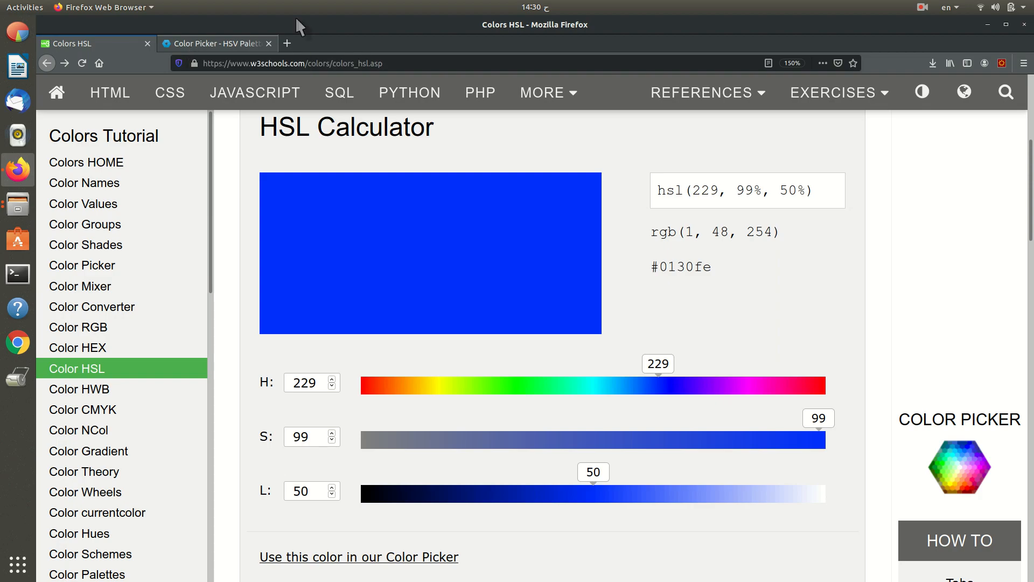